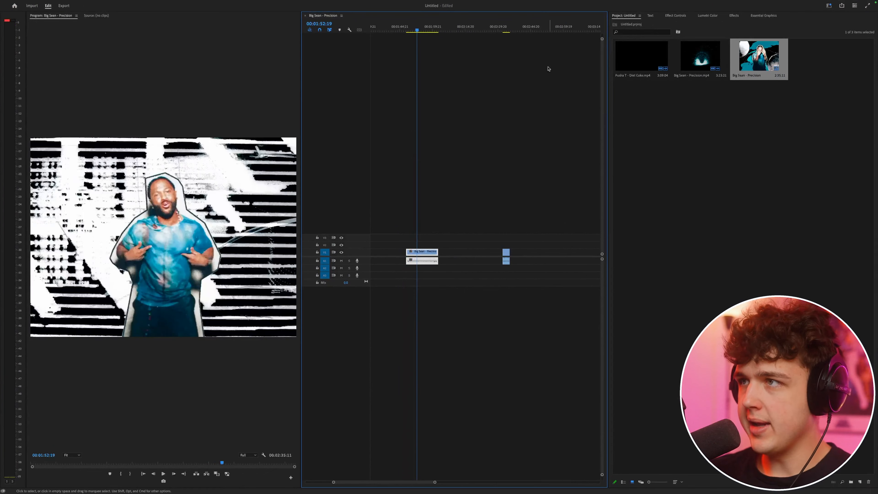
Scrub the timeline to the black-and-white dancer clip and zoom in on it
click(506, 29)
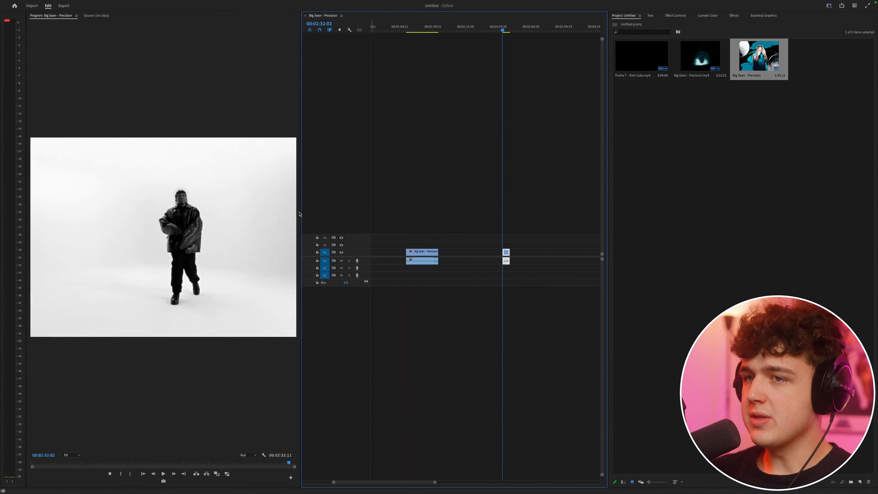
click(415, 27)
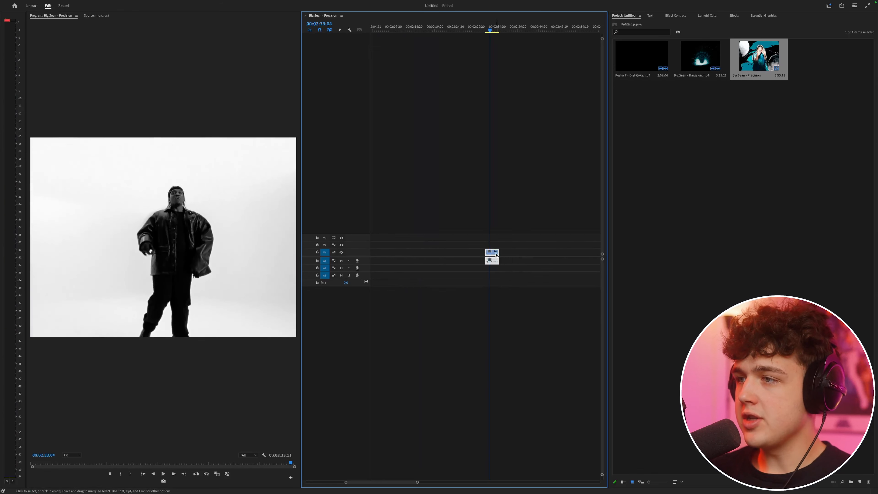
Replace the dancer clip with an After Effects composition and save the project in the big sean folder
right_click(492, 255)
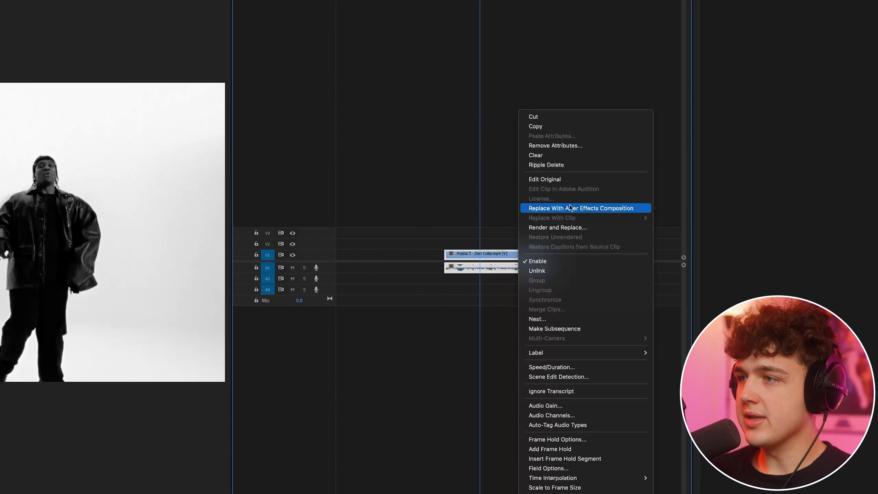
click(581, 208)
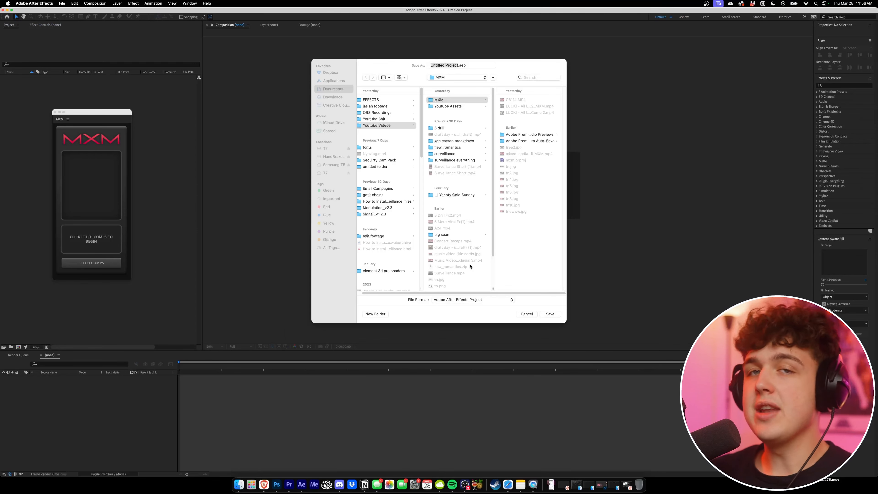
mouse_move(472, 257)
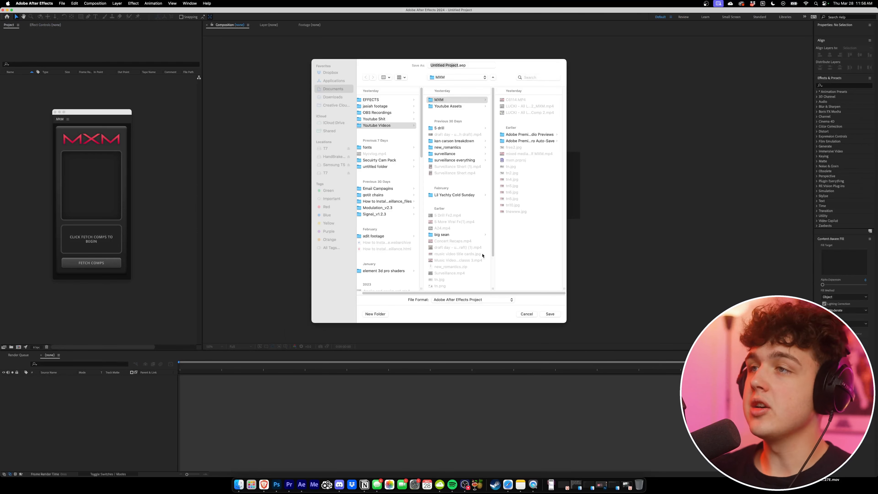
click(549, 314)
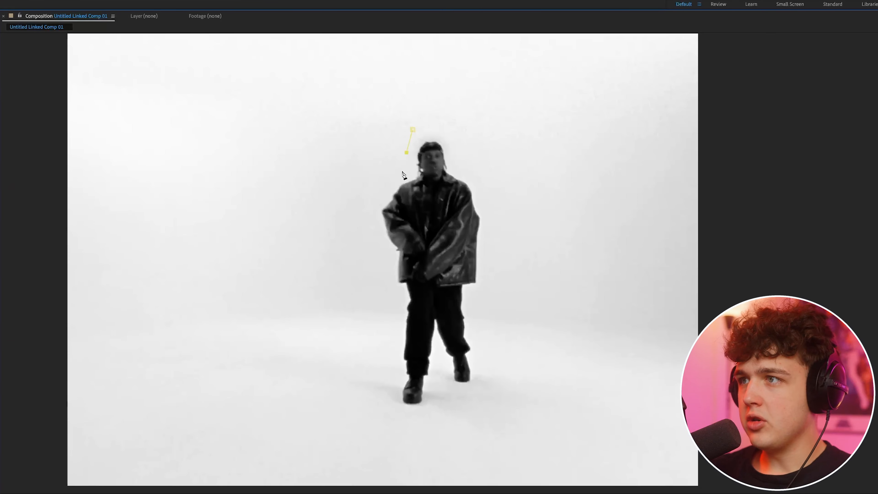
Draw a closed Pen-tool mask around the dancer's silhouette from head down the sides
click(377, 234)
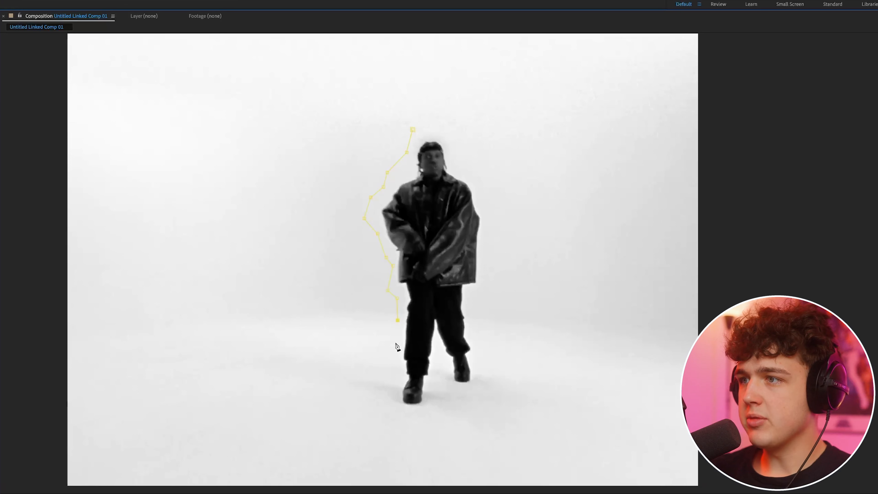
click(439, 409)
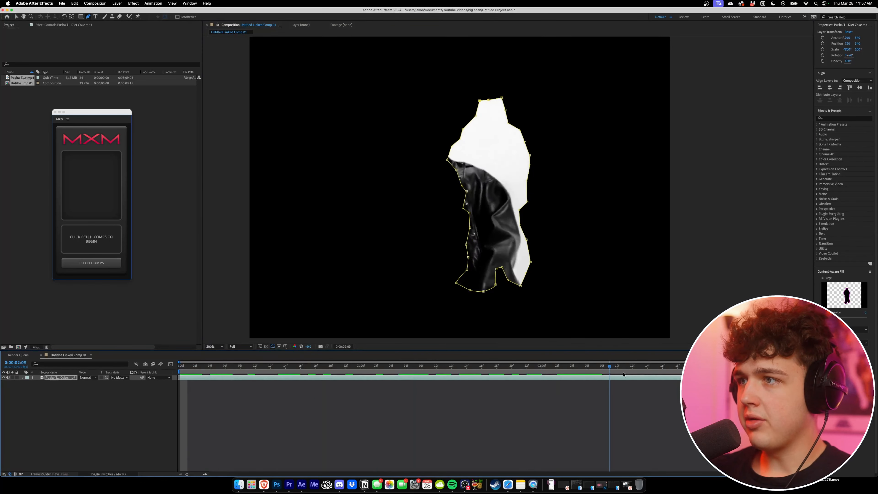
click(179, 366)
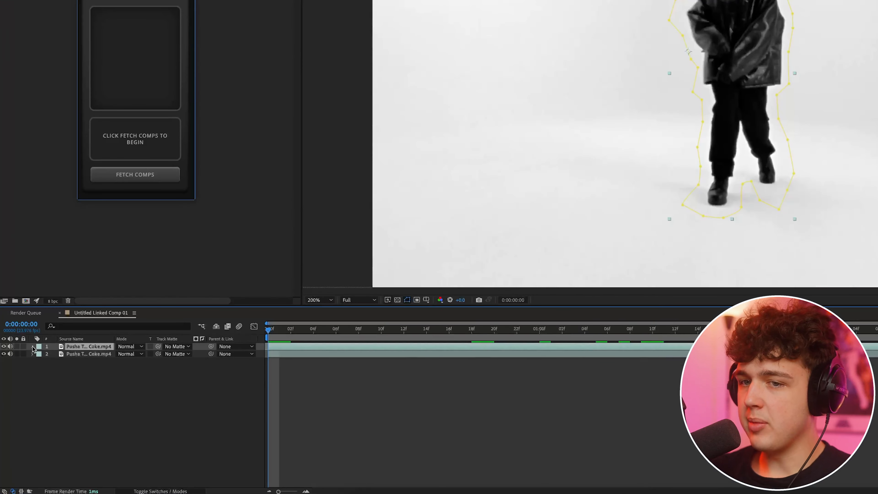
Twirl open Masks > Mask 1 on the duplicated layer to reveal Mask Path, Feather and Expansion
click(33, 346)
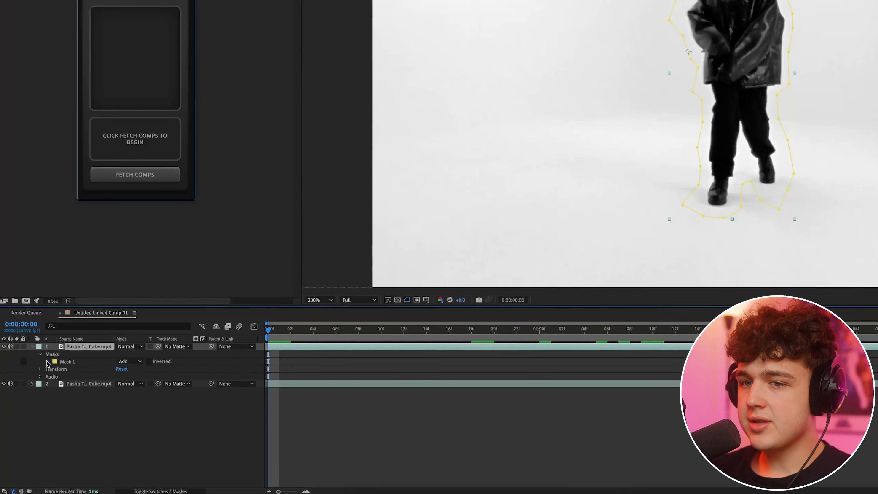
click(48, 361)
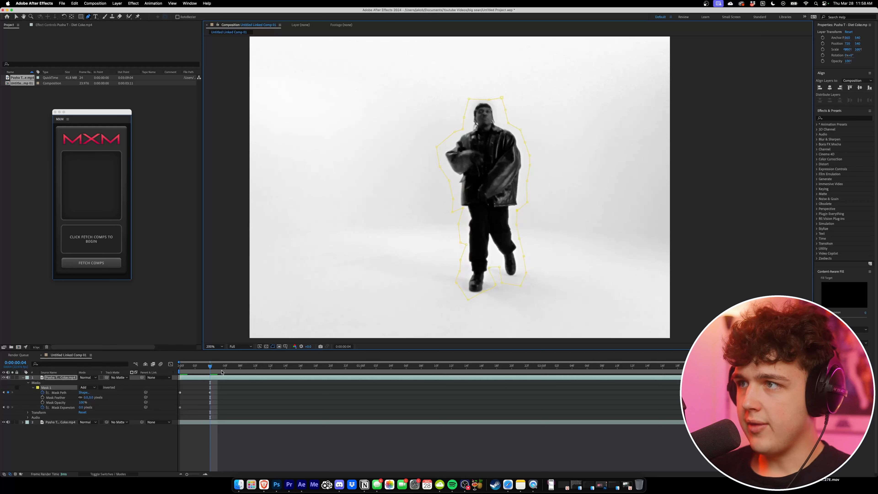
Add a further Mask Path keyframe, reshaping the outline loosely around the dancer
click(270, 366)
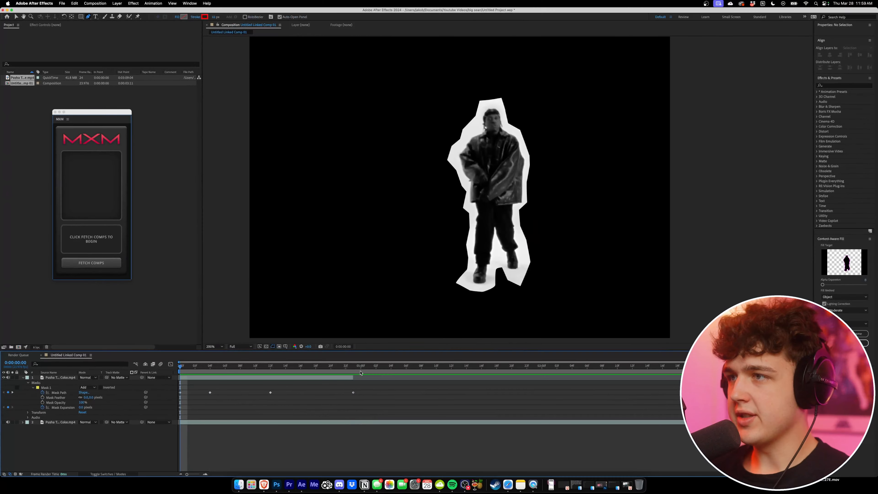
mouse_move(202, 371)
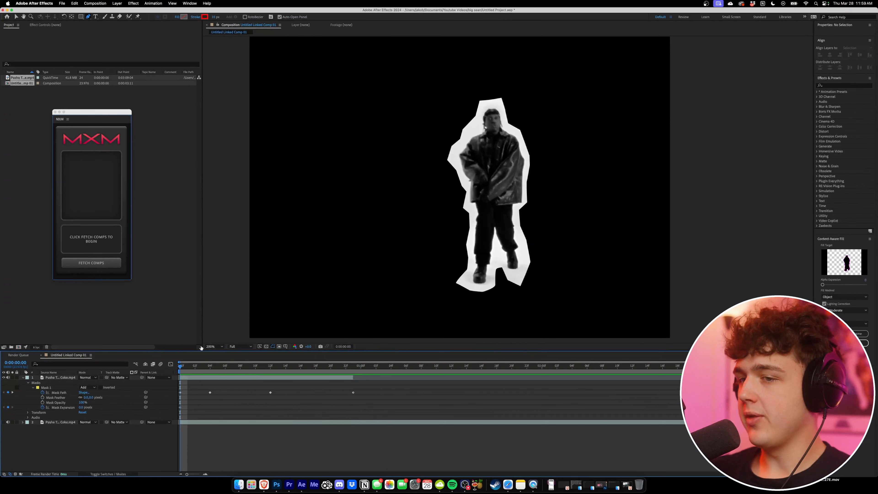
click(286, 365)
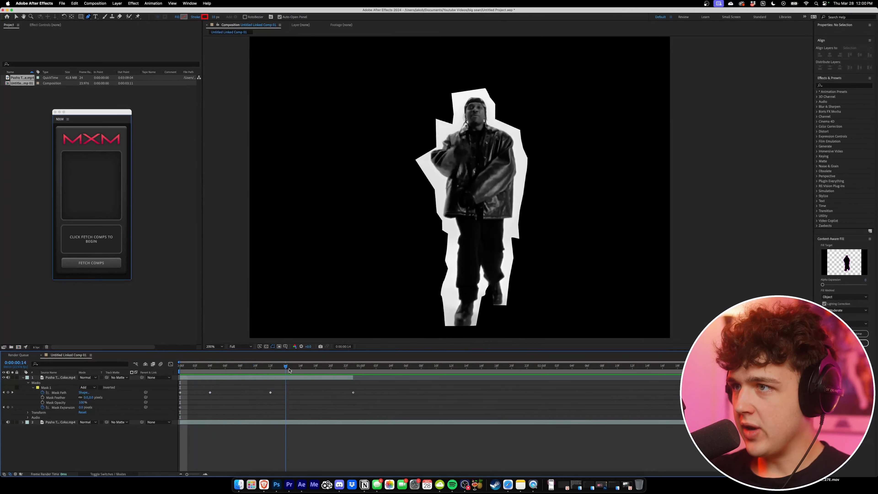
click(301, 366)
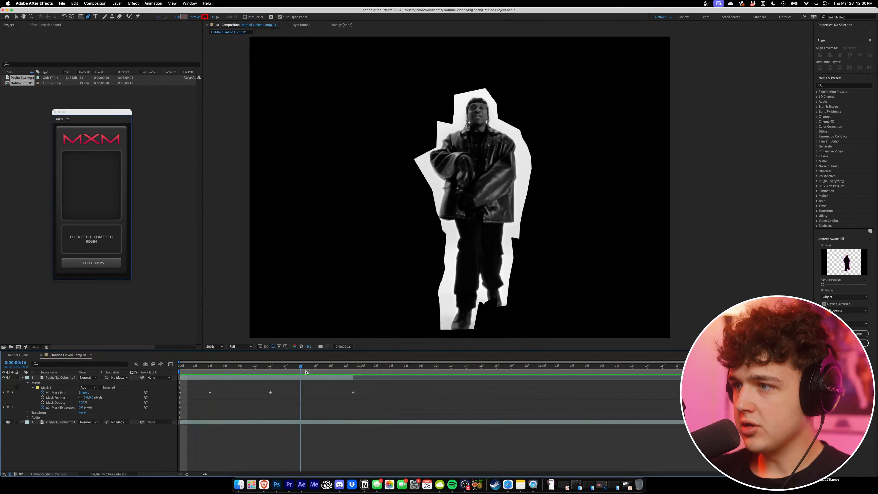
click(194, 365)
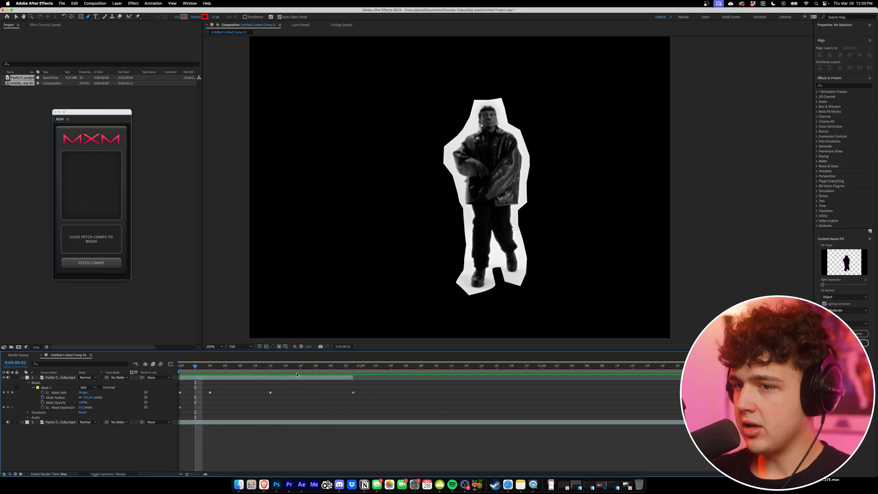
click(338, 365)
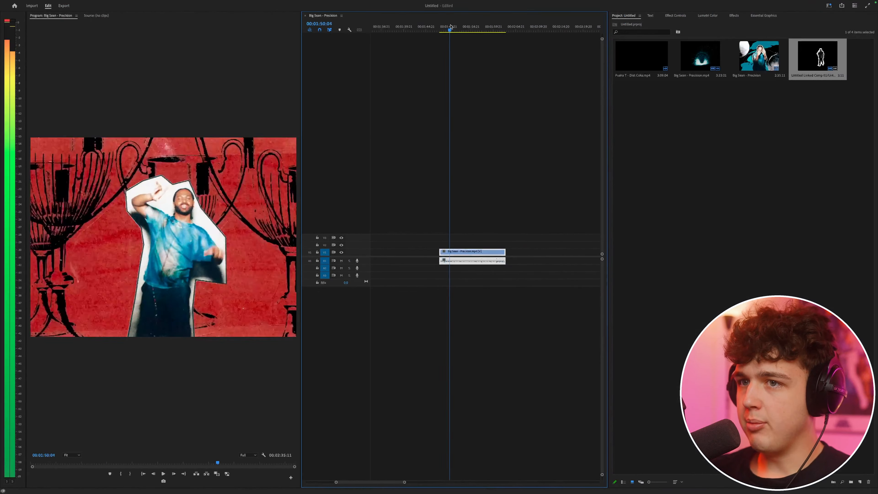
Scrub the Premiere timeline through the finished cutout-over-collage example clip
click(448, 27)
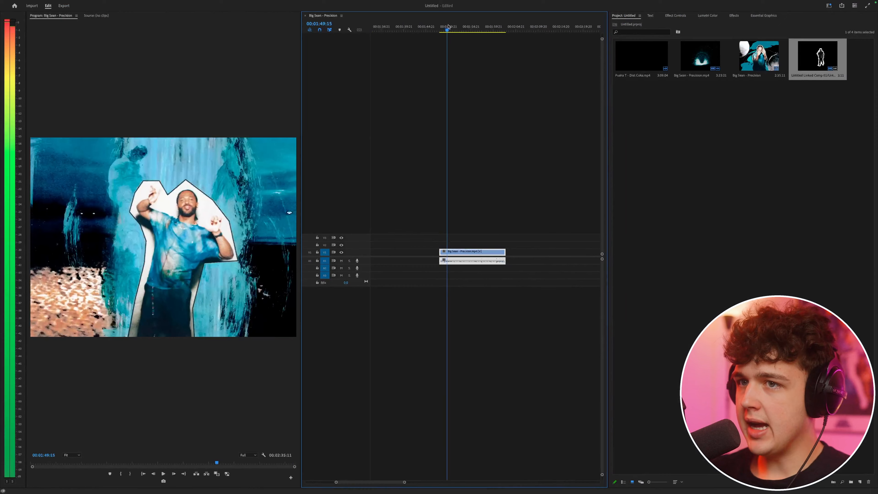
click(458, 30)
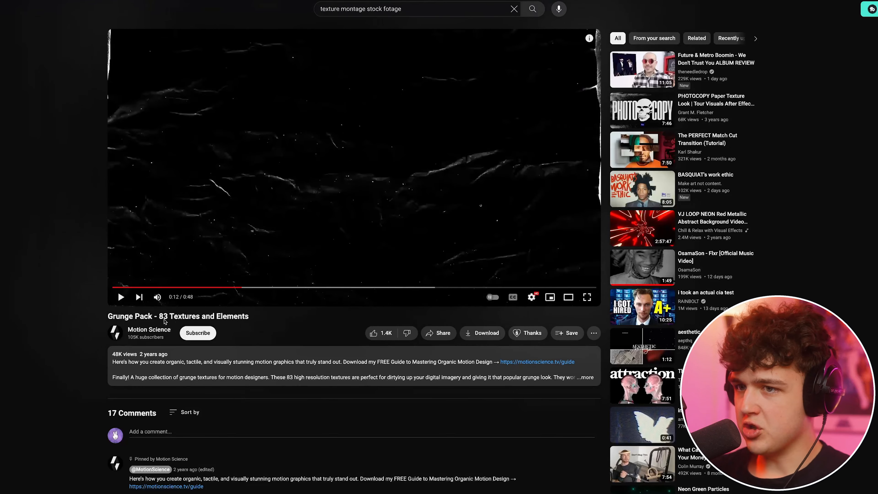
Open the 'Outer Space | Collage Animation' video from the scrapbook montage search and seek through it
click(586, 376)
text(scrapbook montage)
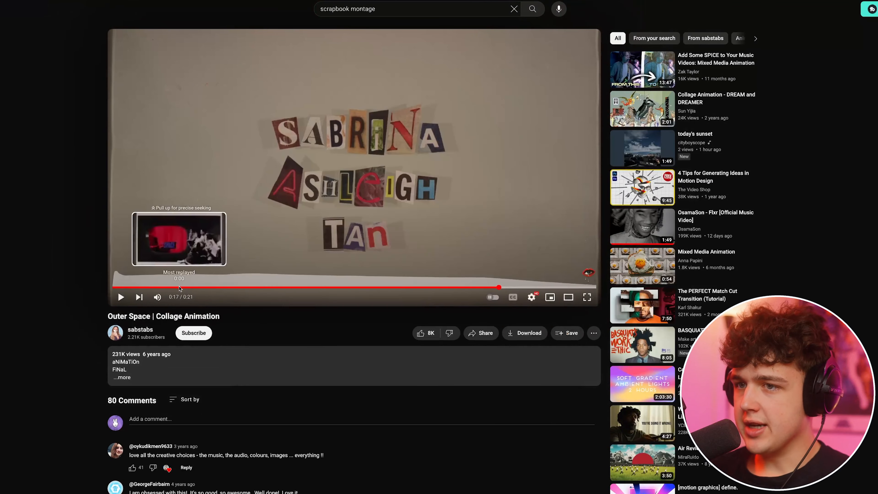
click(202, 289)
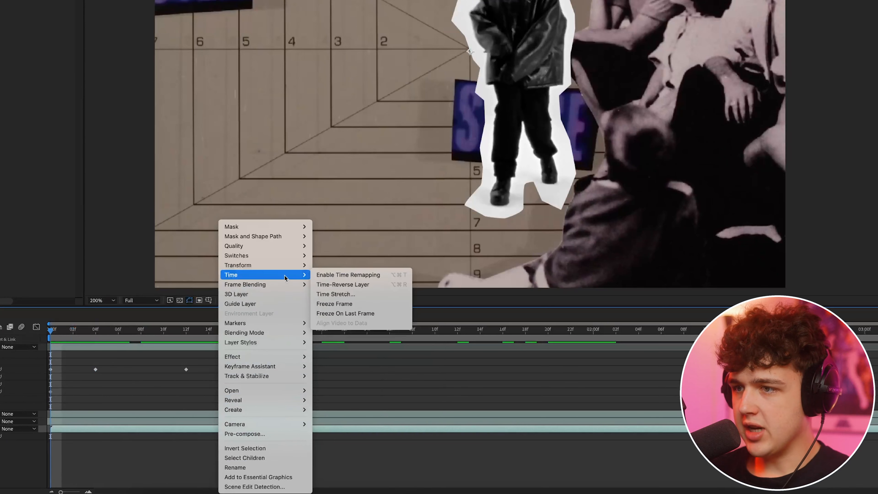
mouse_move(348, 274)
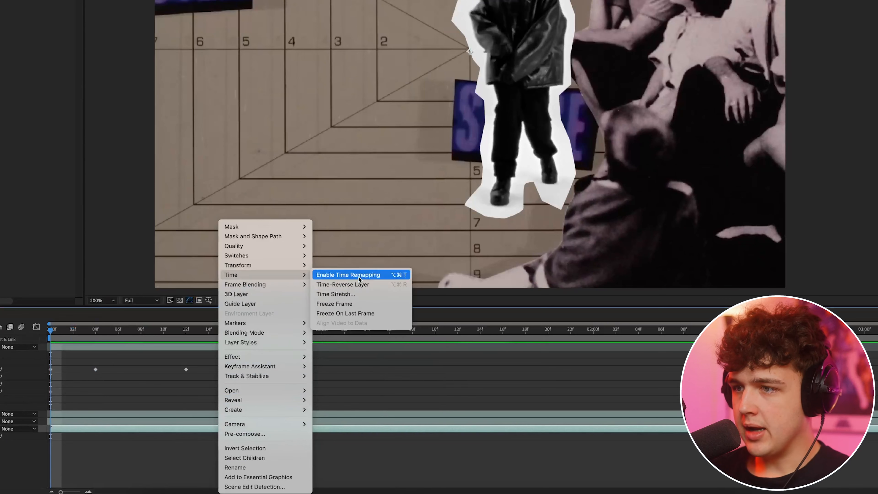
Turn on Time > Enable Time Remapping for the outer space collage layer
click(348, 275)
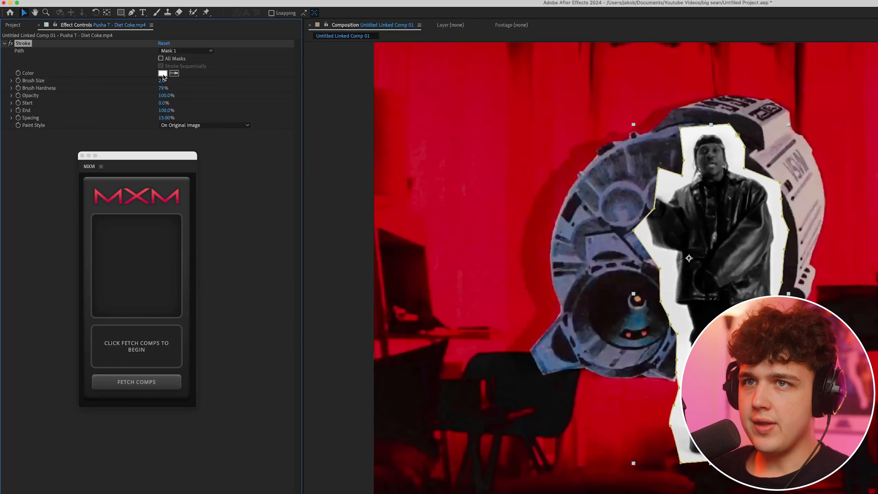
Set the Stroke Color to black (000000) and select the layers in the timeline
click(163, 73)
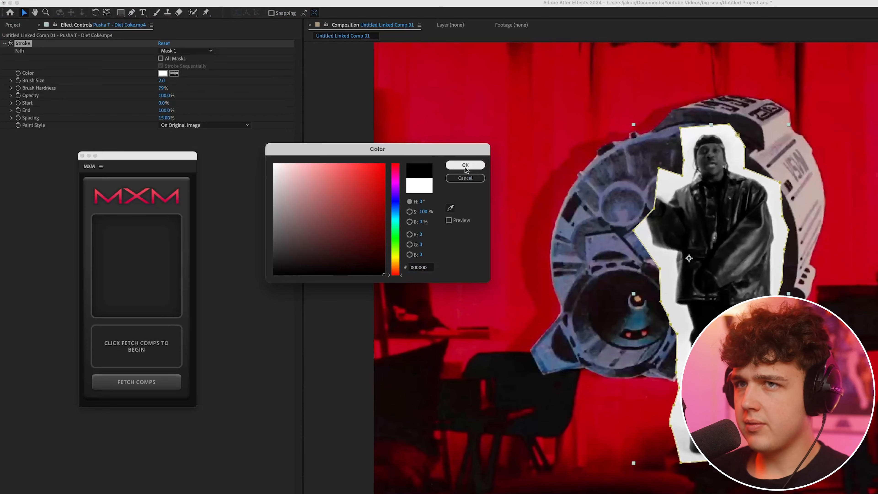
click(465, 164)
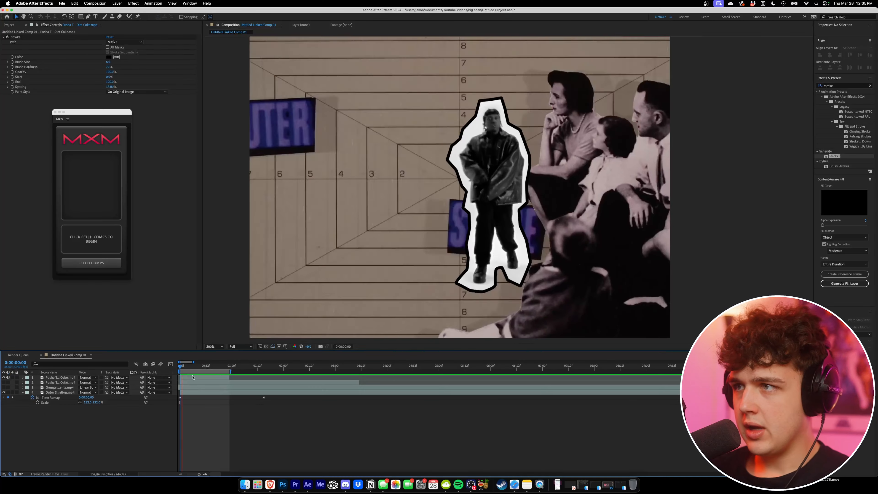
click(182, 365)
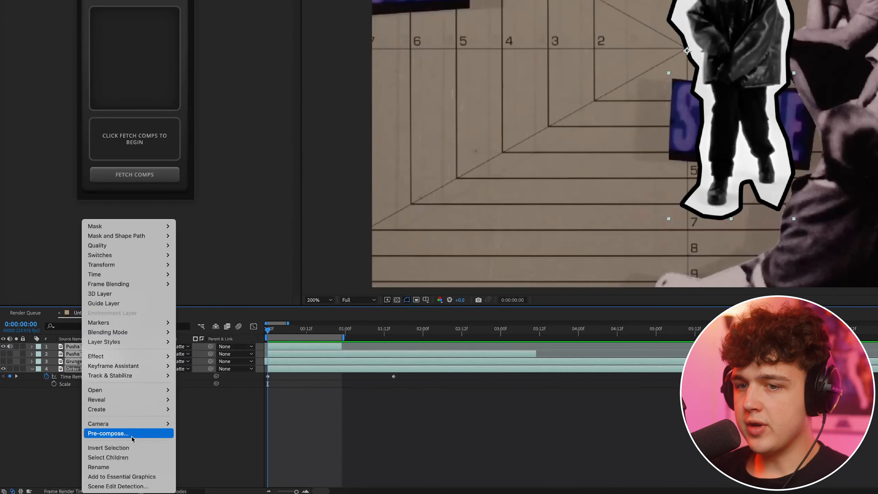
Pre-compose the selected layers into Pre-comp 1, keeping the default name
click(107, 434)
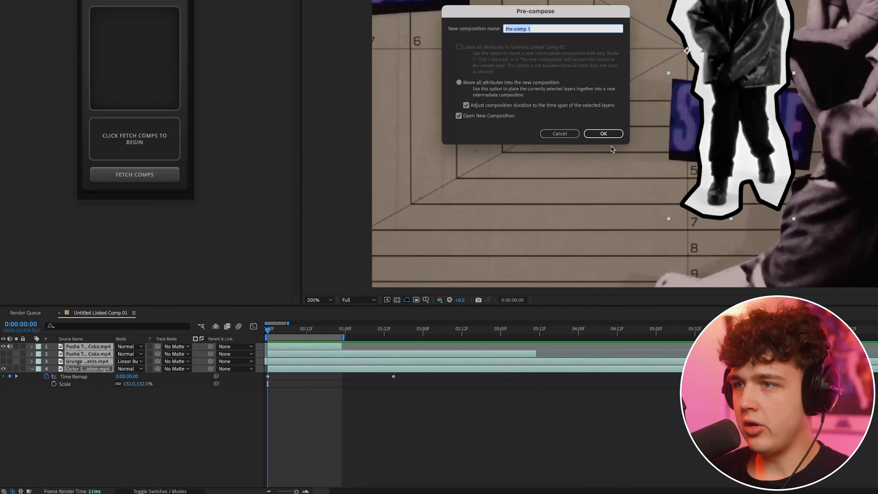
click(604, 133)
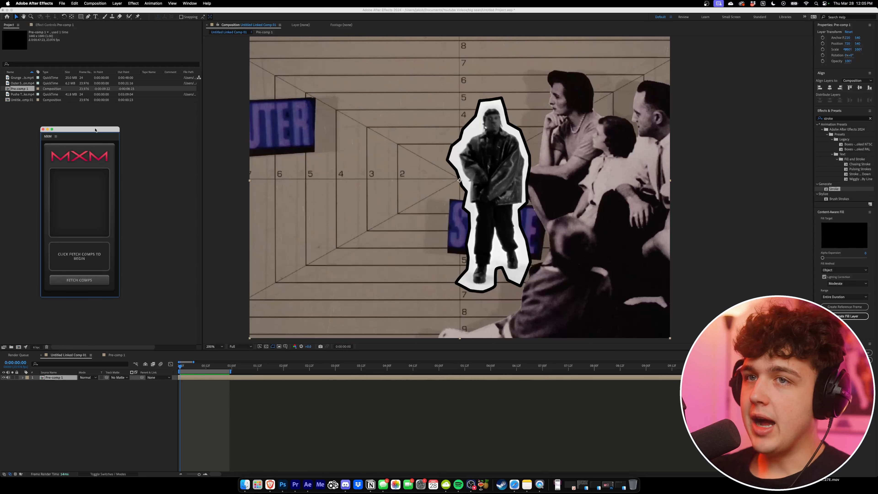
Fetch the project's compositions into MXM and pick Pre-comp 1 as the source
drag(79, 131, 95, 131)
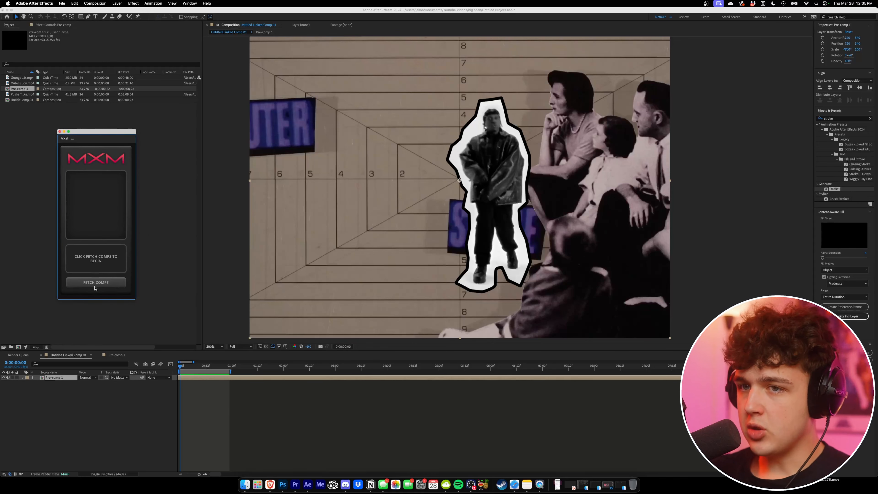
click(95, 281)
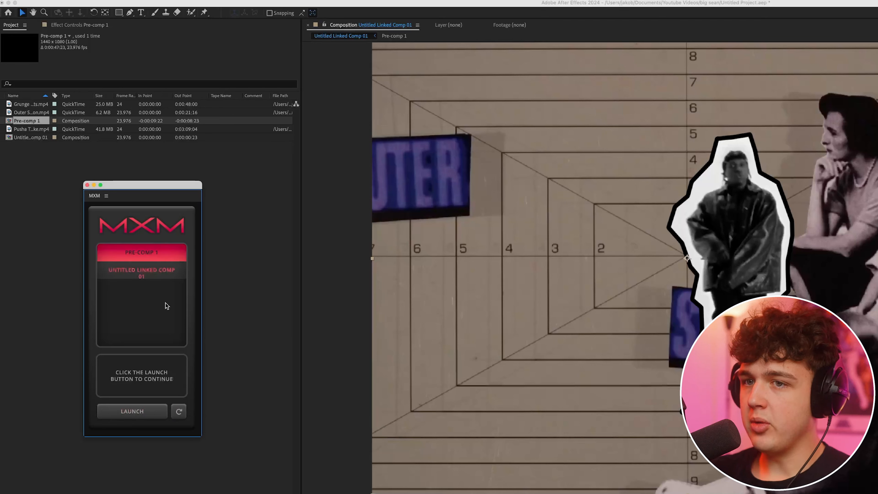
click(131, 411)
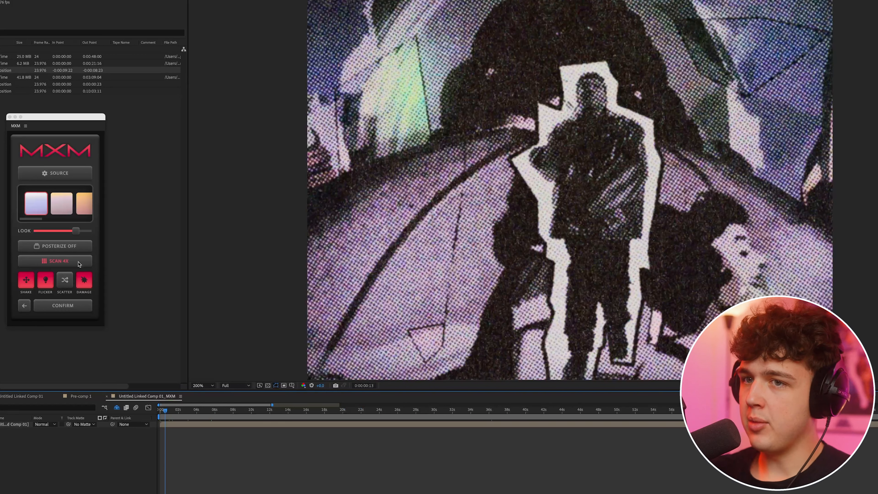
Set the scan texture to 2X and use Scatter to randomize the collage textures
click(55, 261)
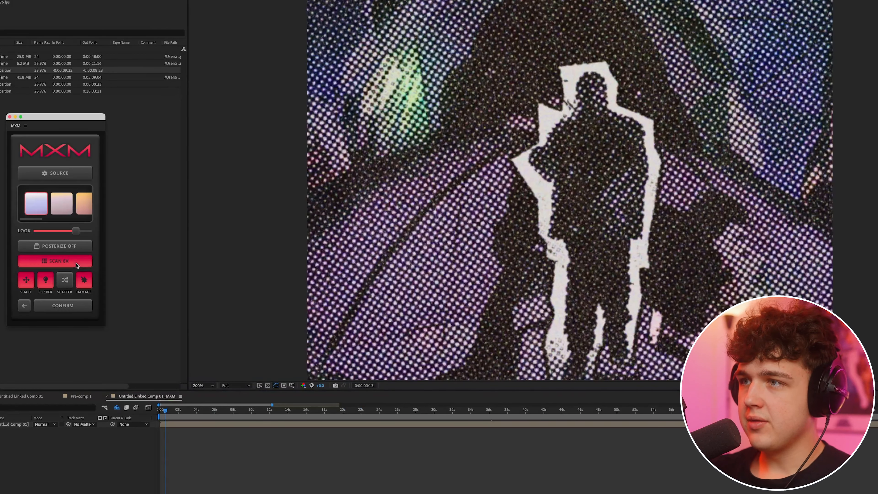
click(55, 261)
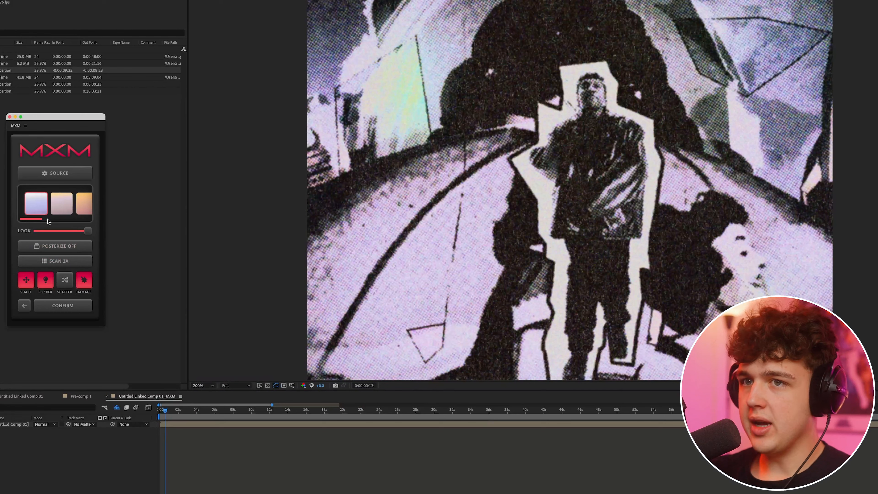
click(83, 203)
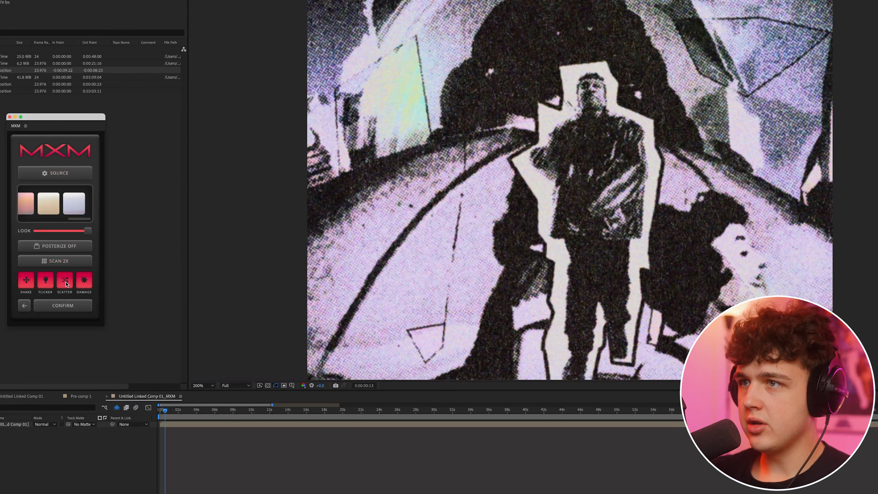
click(54, 245)
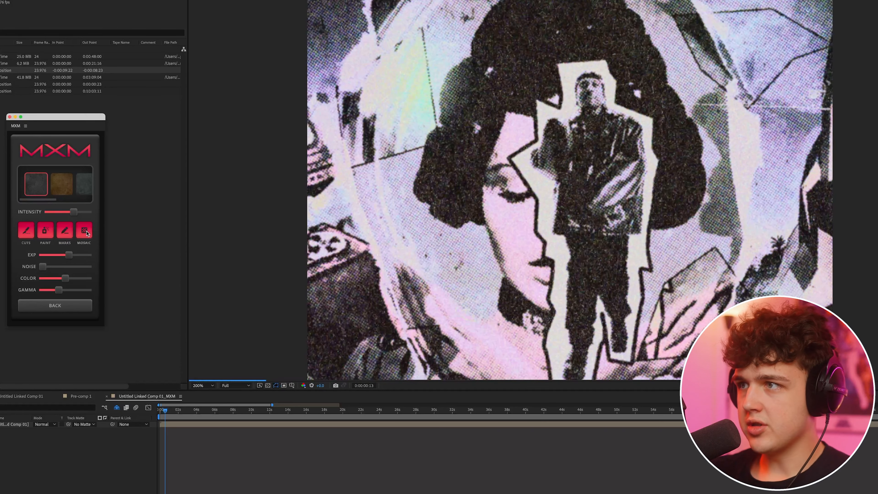
Disable the Mosaic texture in the MXM options
click(84, 230)
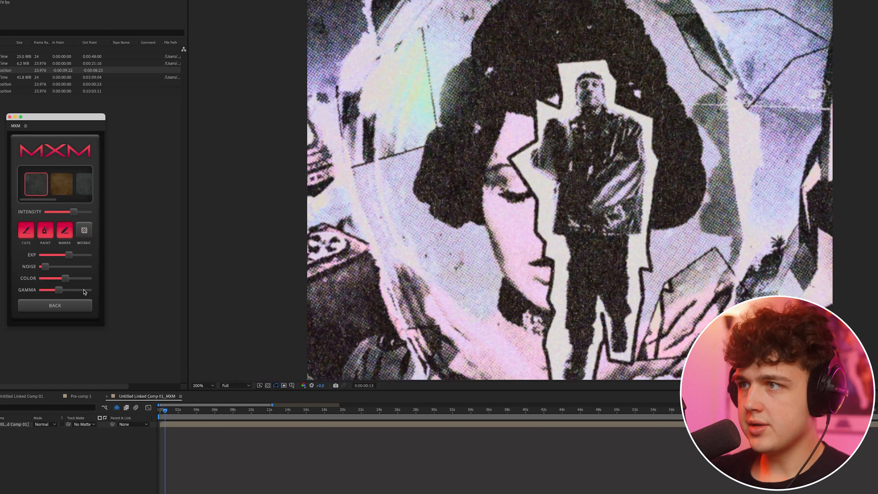